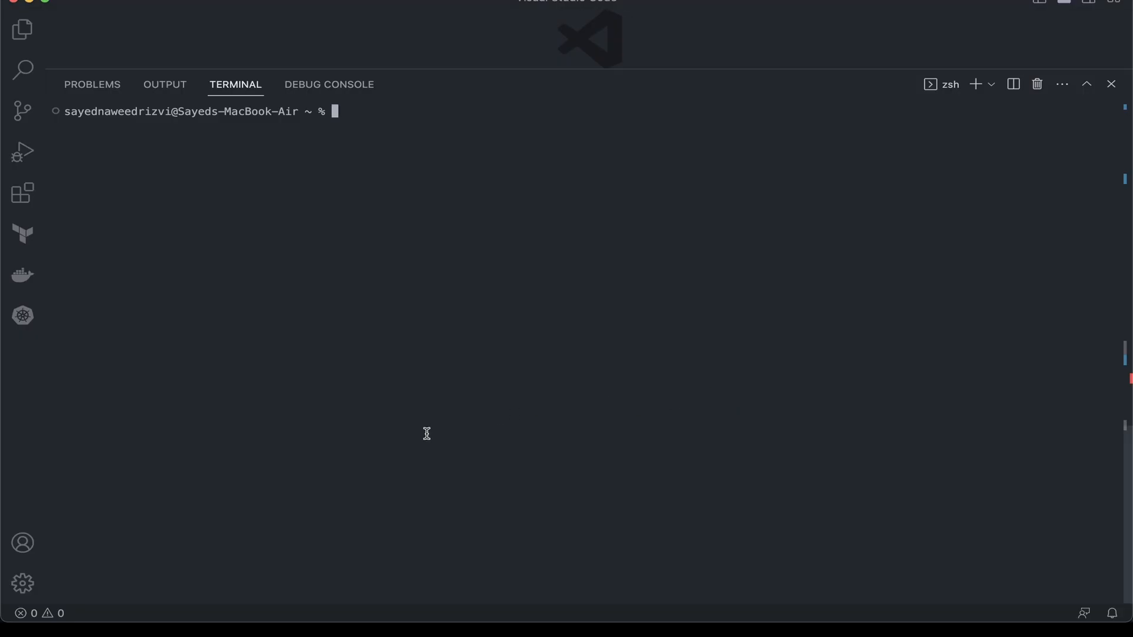
Run the Homebrew install script via curl and confirm the continuation prompts
{"action": "type", "text": "/bin/bash -c \"$(curl -fsSL https://raw.githubusercontent.com/Homebrew/install/HEAD/install.sh)\""}
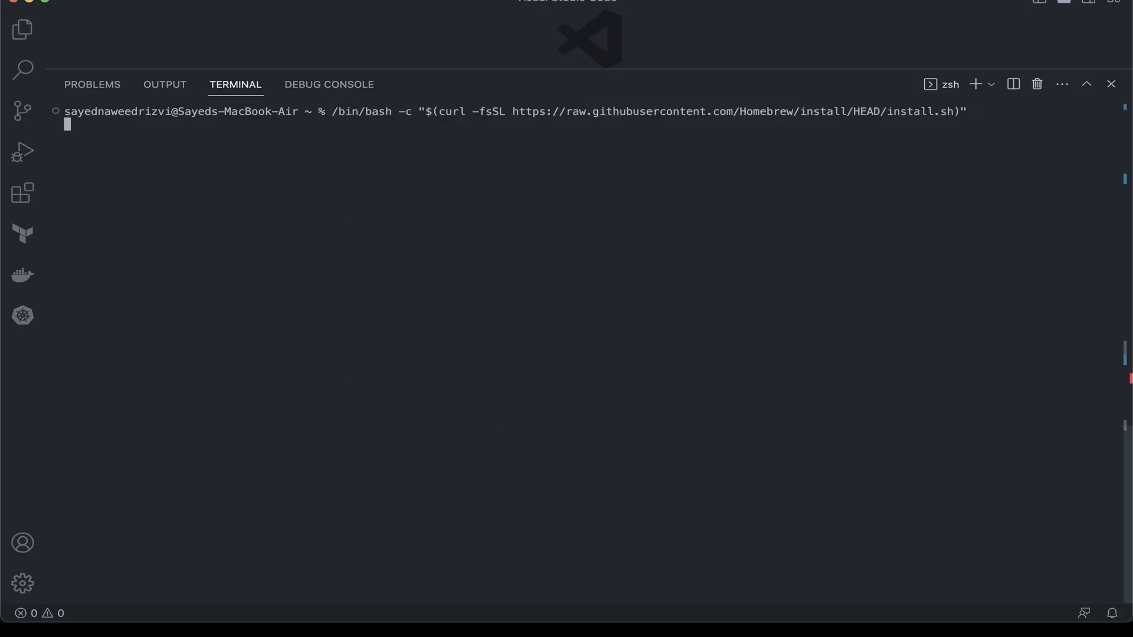
{"action": "key", "text": "Return"}
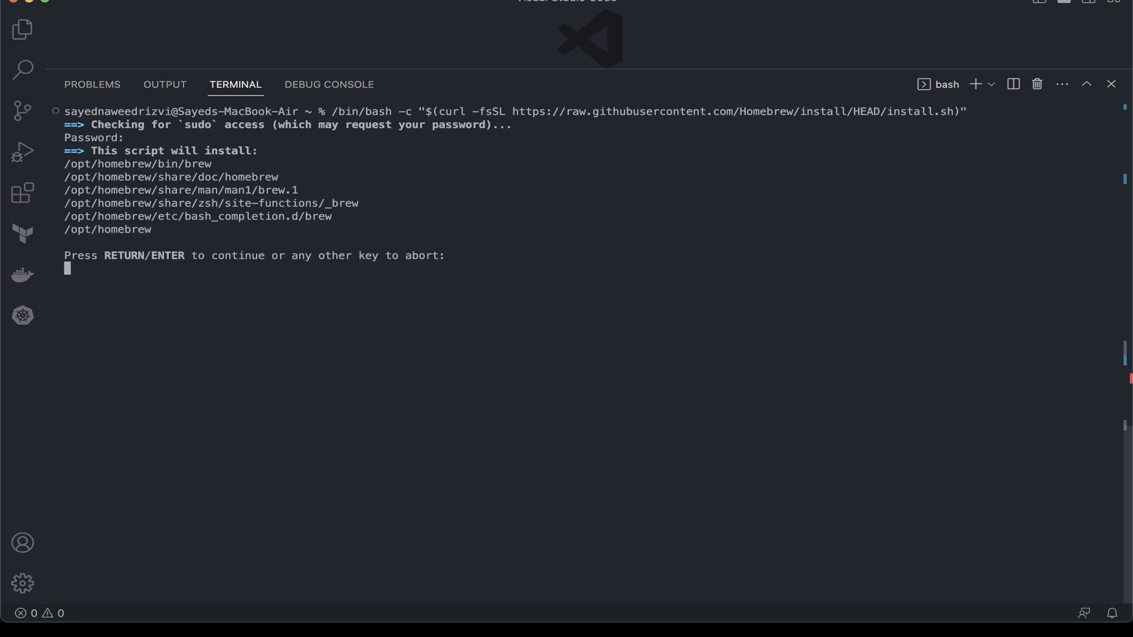
{"action": "key", "text": "Return"}
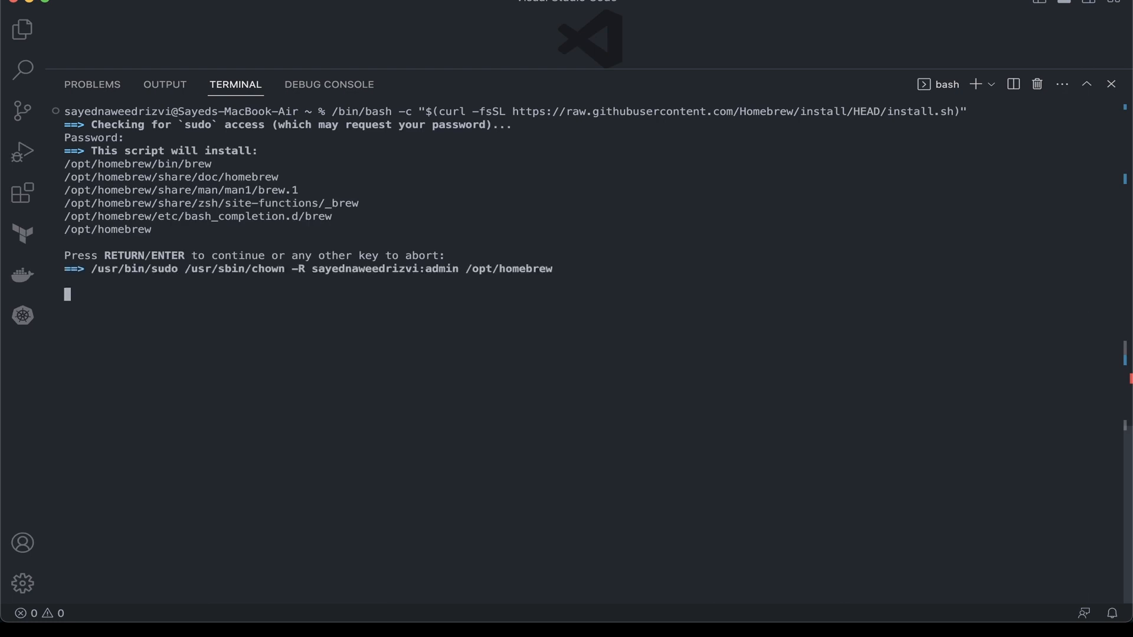
{"action": "key", "text": "Return"}
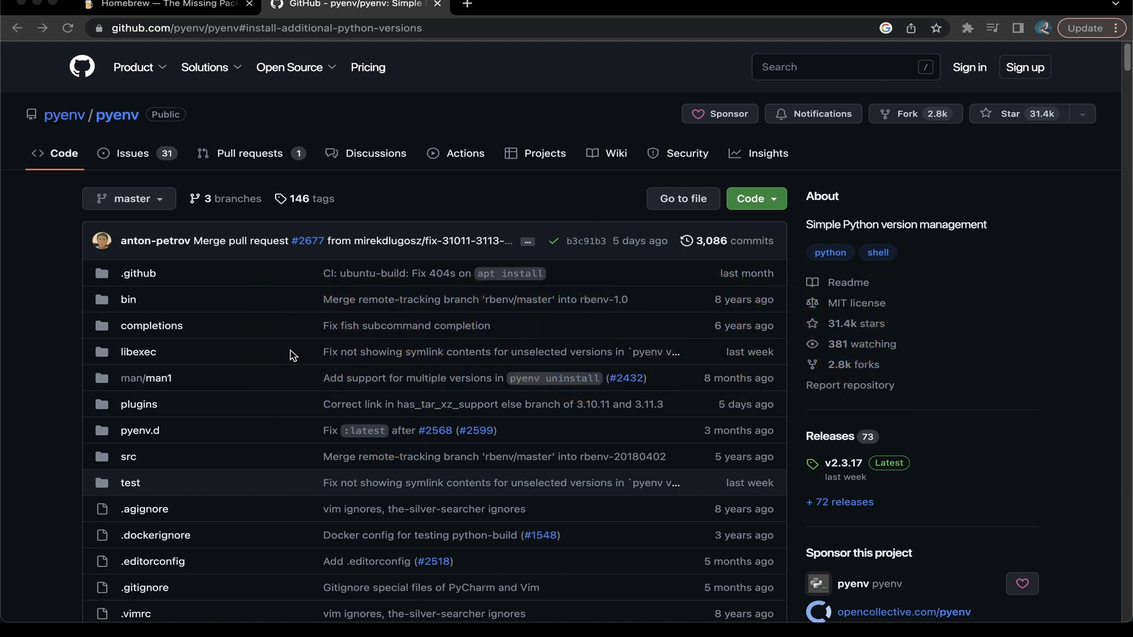
{"action": "mouse_move", "coordinate": [309, 342]}
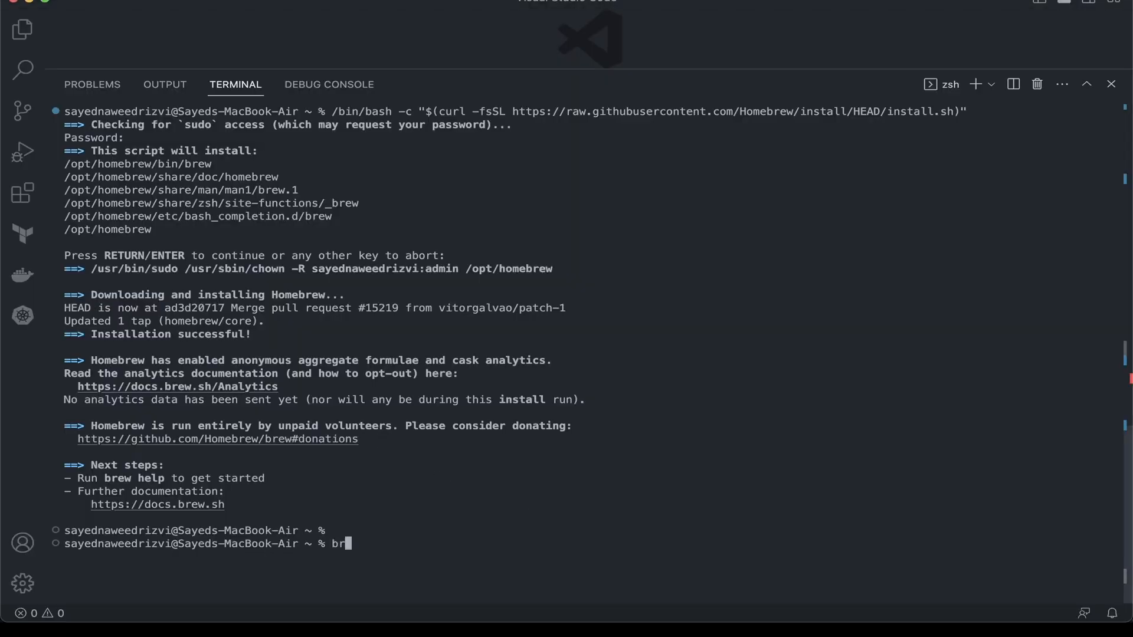
Run 'brew install pyenv', then type 'pyenv install 2.7' at the prompt
{"action": "type", "text": "ew install pyenv"}
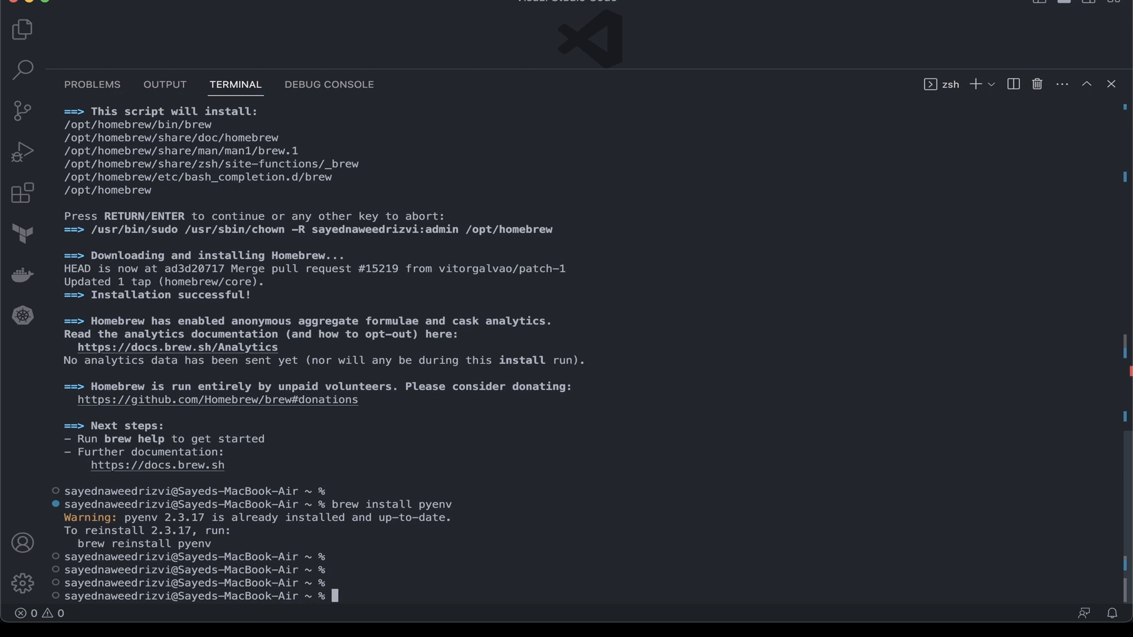
{"action": "type", "text": "p"}
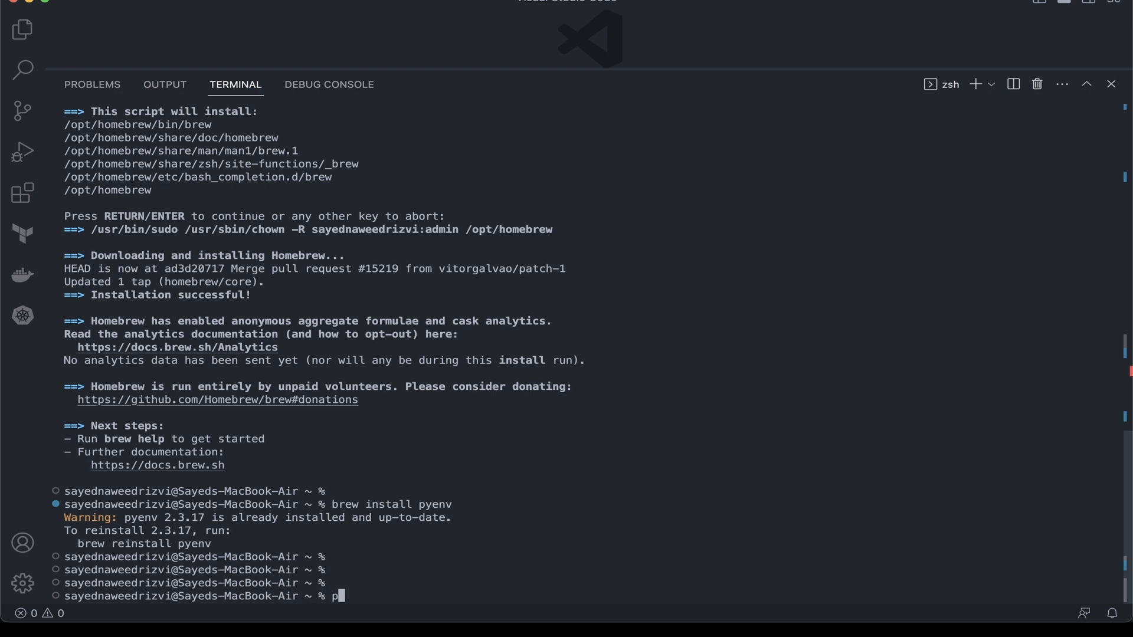
{"action": "type", "text": "yenv install"}
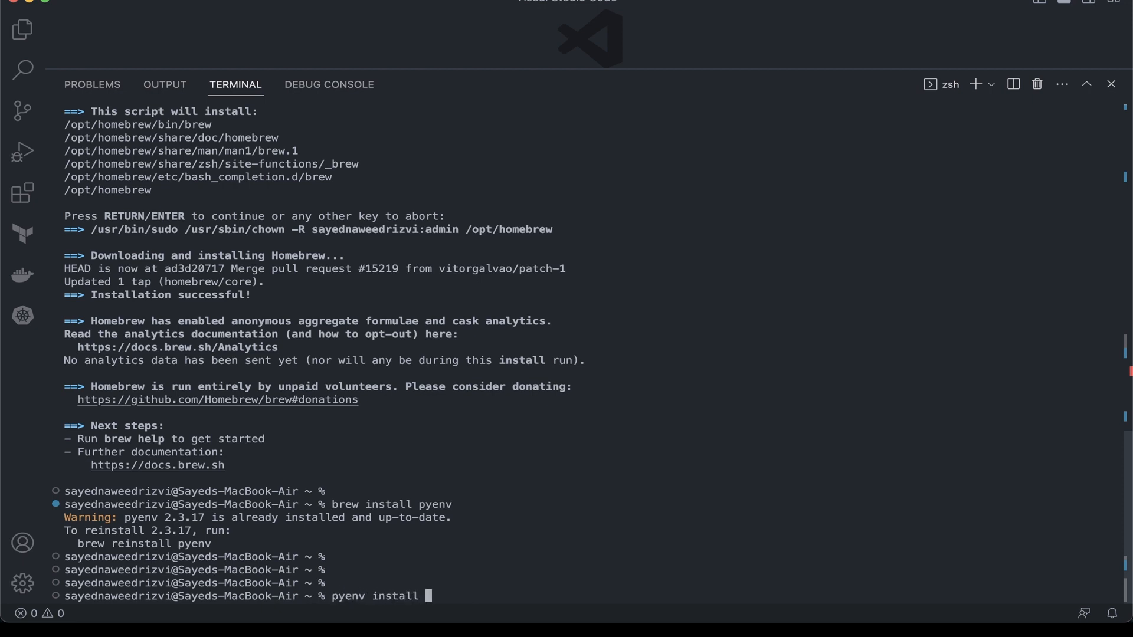
{"action": "type", "text": "2.7"}
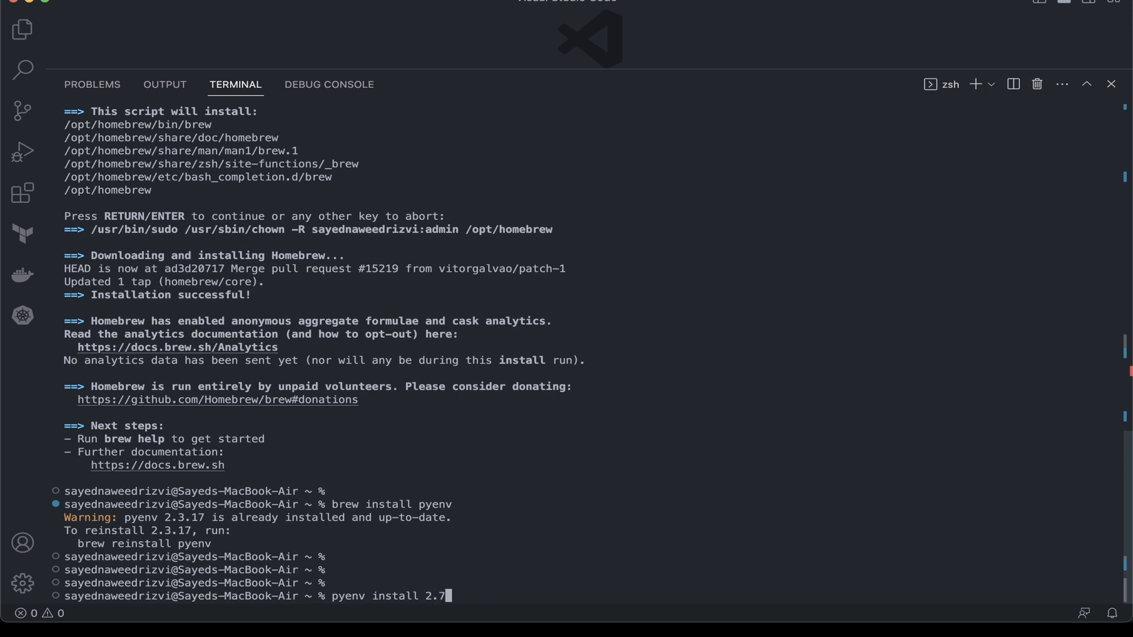
Run 'pyenv install 2.7' to build Python 2.7.18
{"action": "key", "text": "Return"}
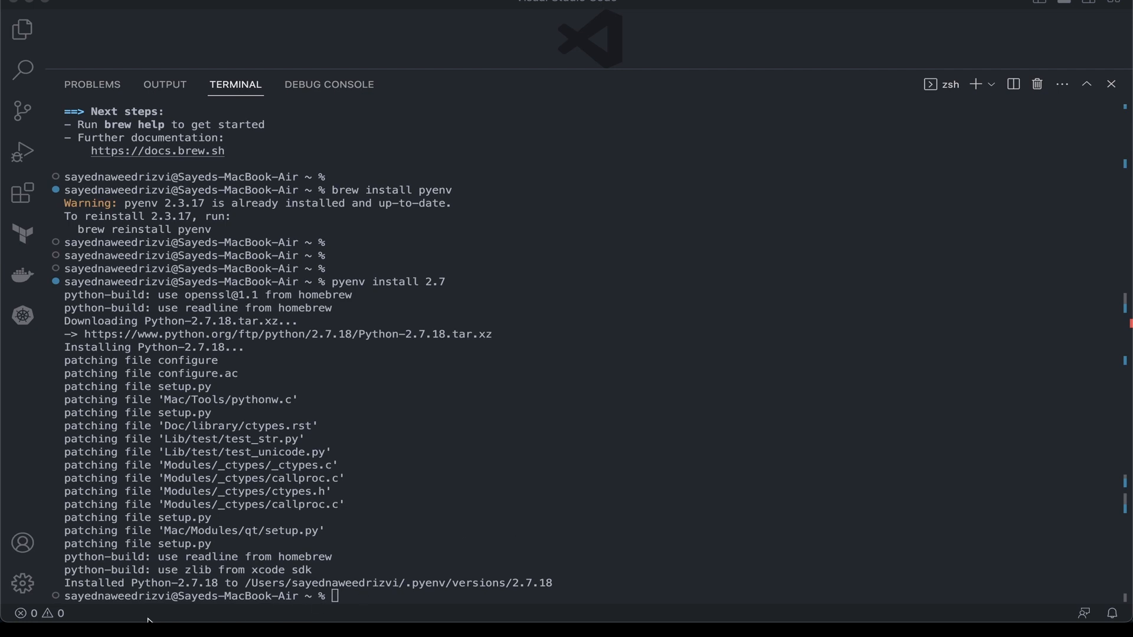
{"action": "mouse_move", "coordinate": [380, 604]}
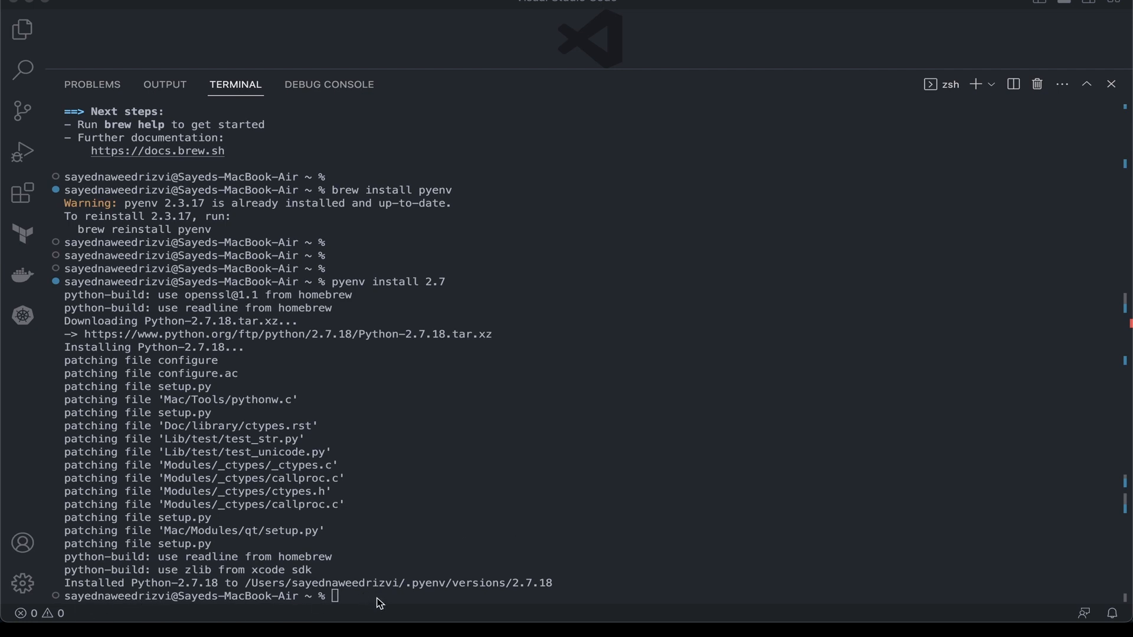
List pyenv versions and set 2.7.18 as the global Python with 'pyenv global'
{"action": "type", "text": "pytho"}
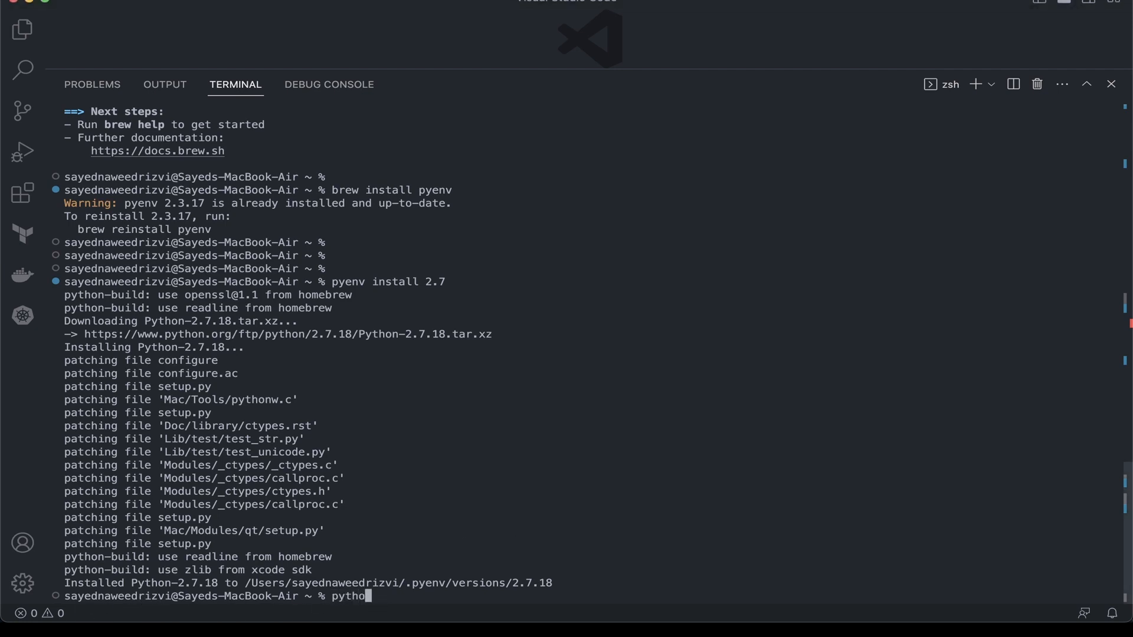
{"action": "key", "text": "Backspace"}
{"action": "type", "text": "pyenv g"}
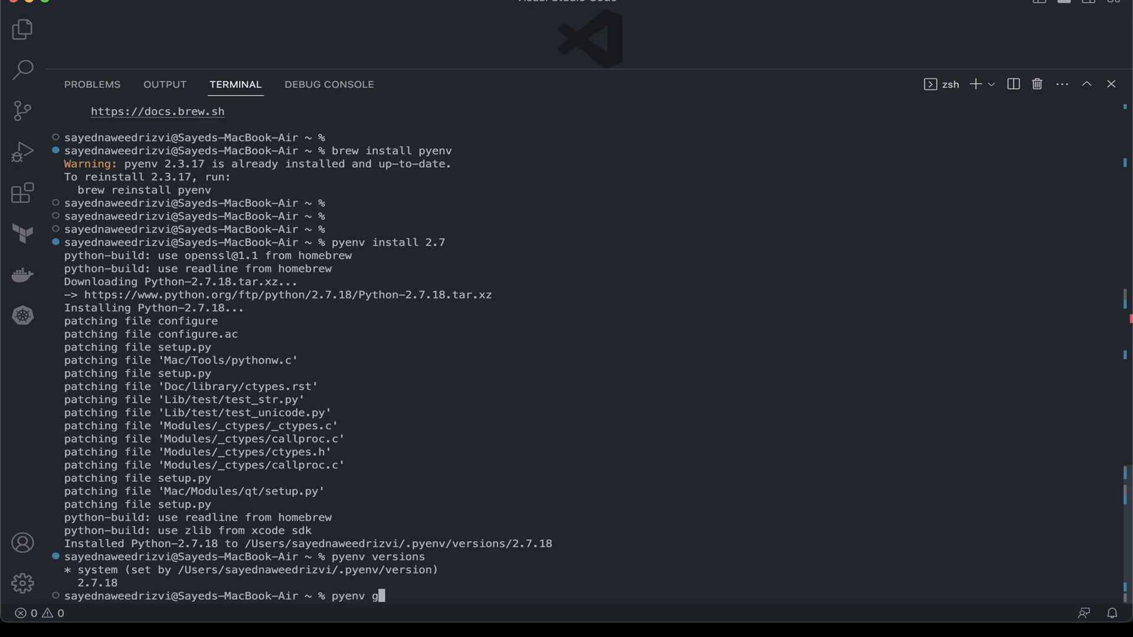
{"action": "type", "text": "lobal 2.7."}
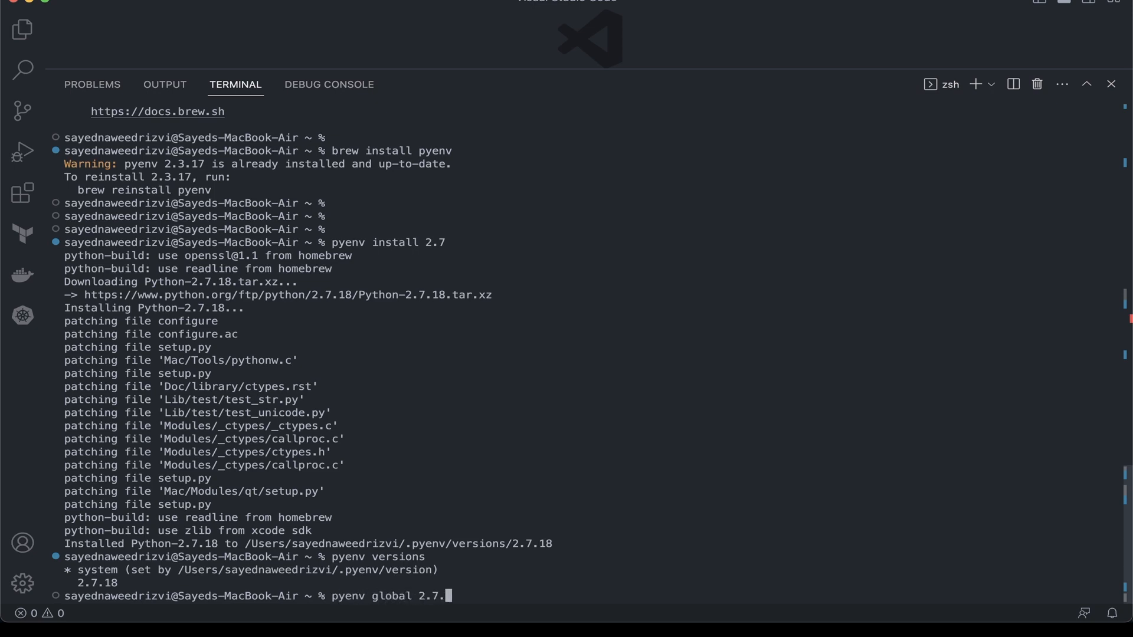
{"action": "key", "text": "Return"}
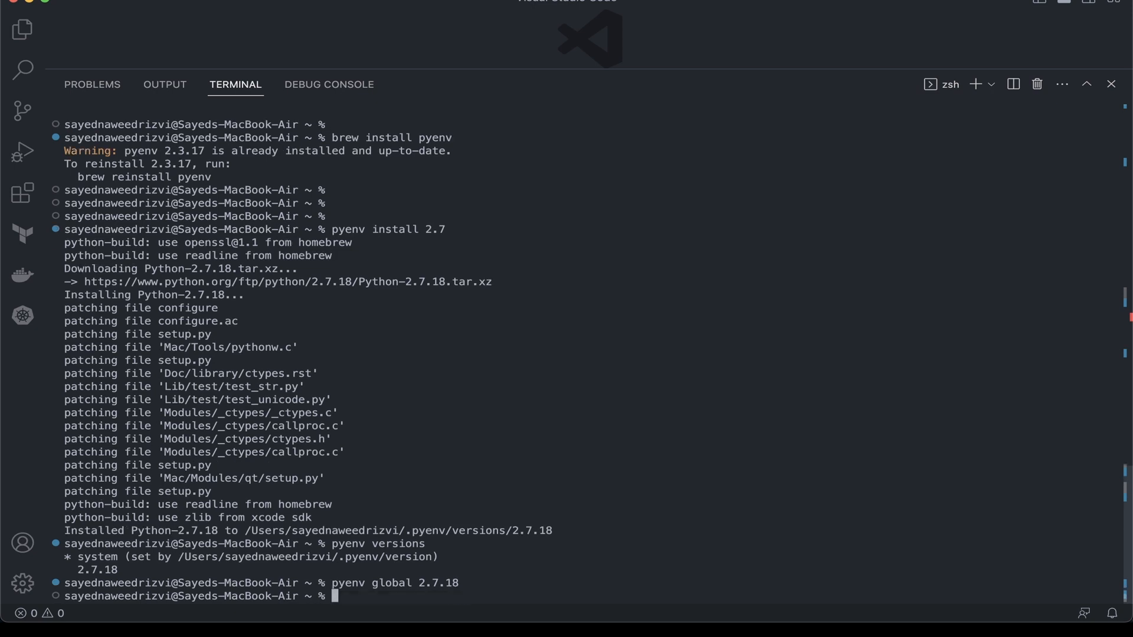